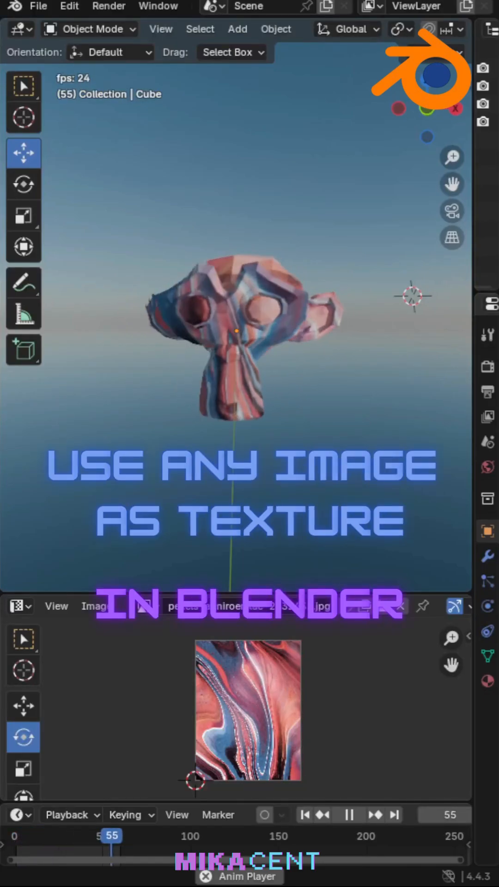
- Show the Shader Editor with the cube's Principled BSDF nodes in the lower area
click(15, 439)
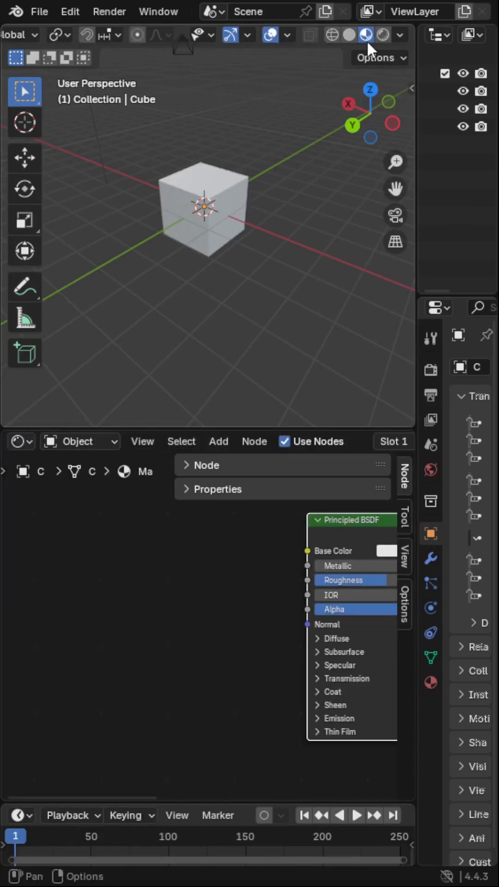
- Switch the cube into Edit Mode so its faces can be textured
click(91, 36)
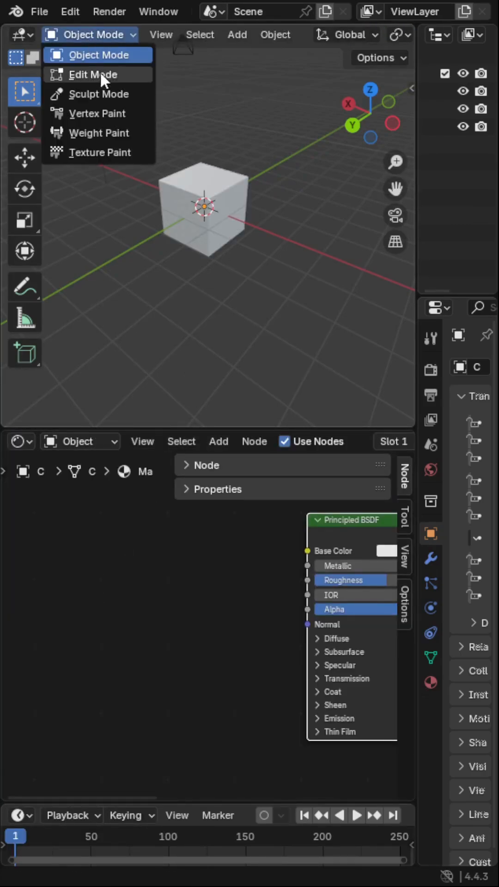
click(93, 74)
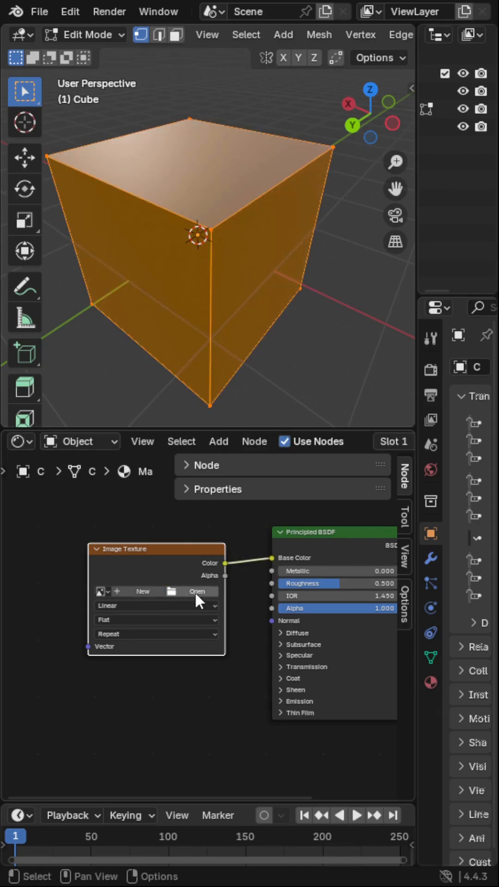
mouse_move(293, 596)
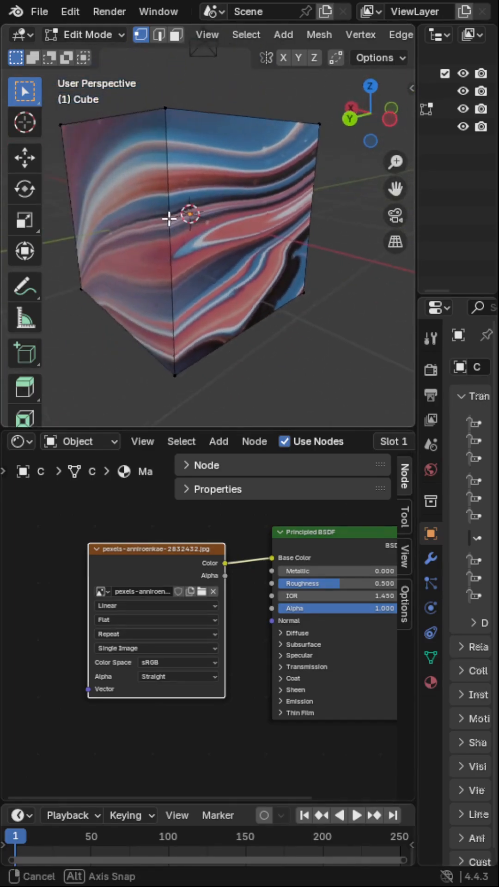
- Turn the lower area into the UV Editor showing the swirled image
click(19, 442)
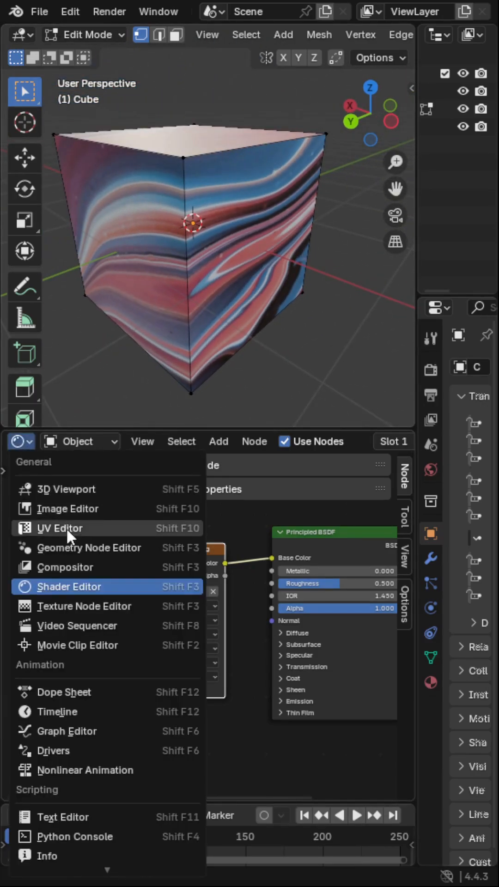
click(59, 527)
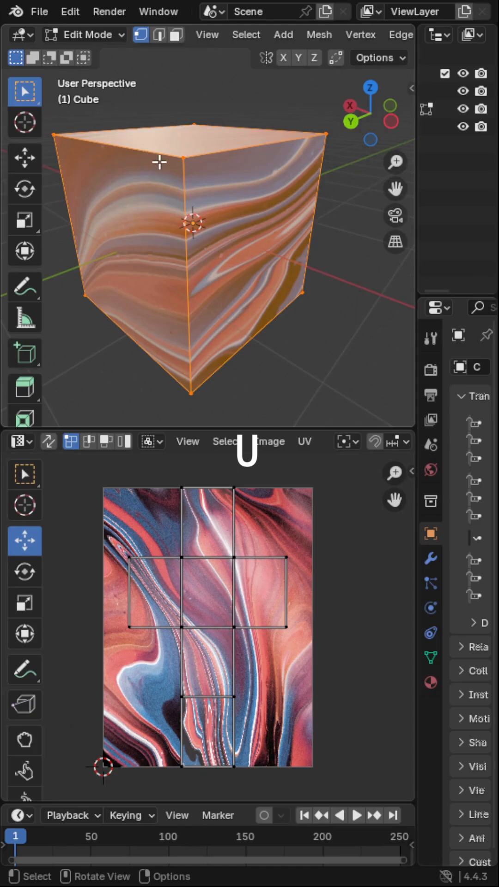
- Unwrap the cube with Smart UV Project using default settings
key(U)
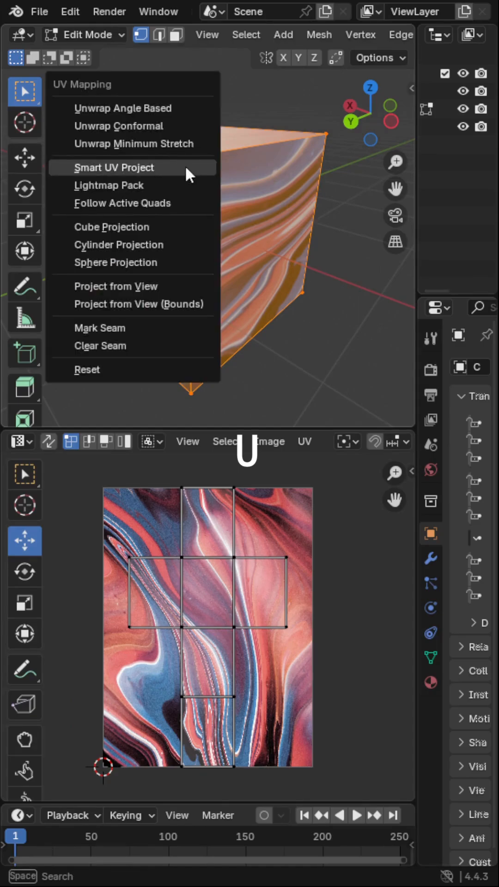
mouse_move(148, 177)
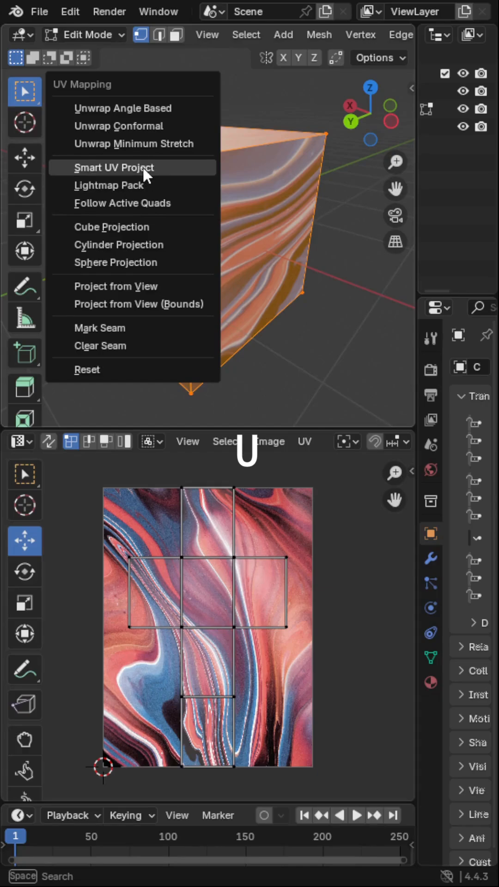
click(114, 168)
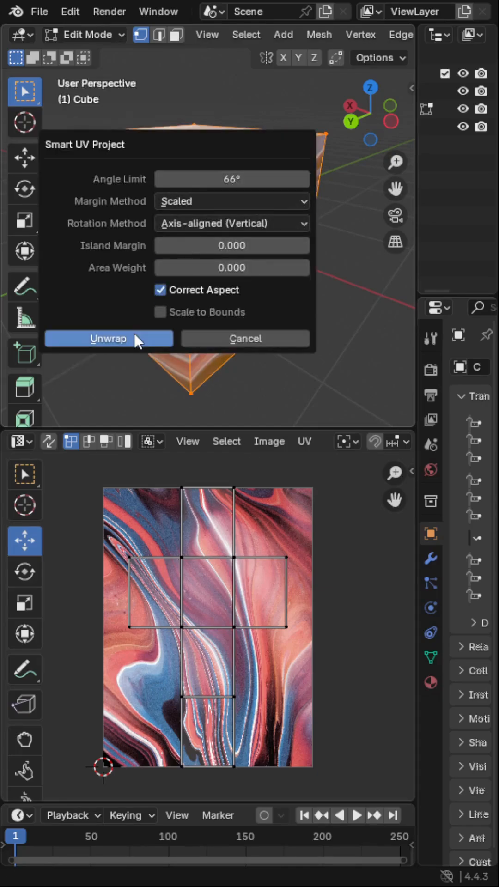
click(108, 338)
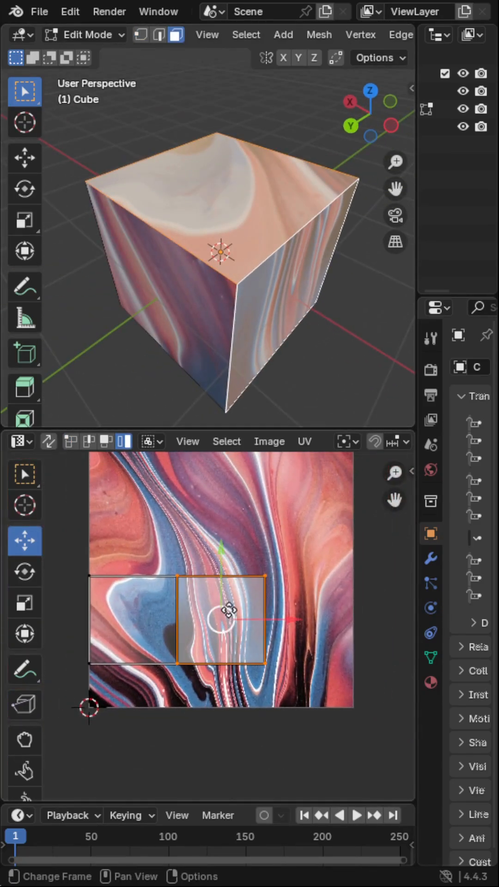
- Rotate the selected face's UV island 90 degrees over the image
click(25, 571)
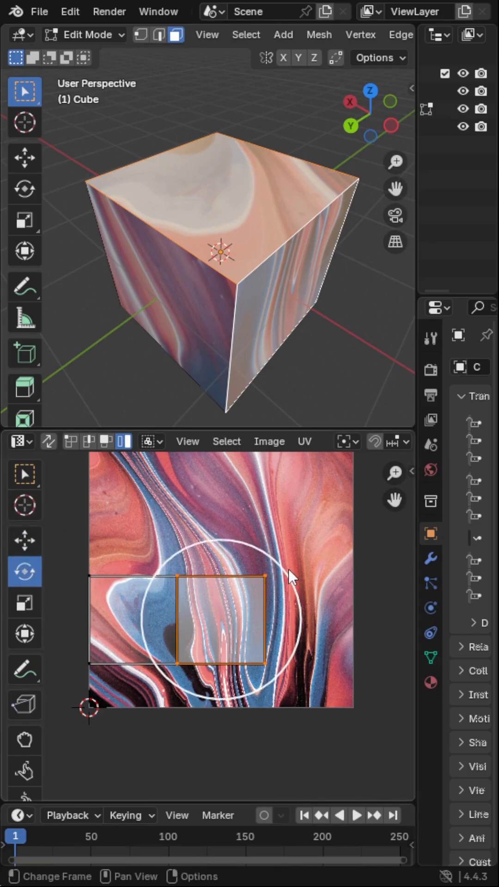
key(r)
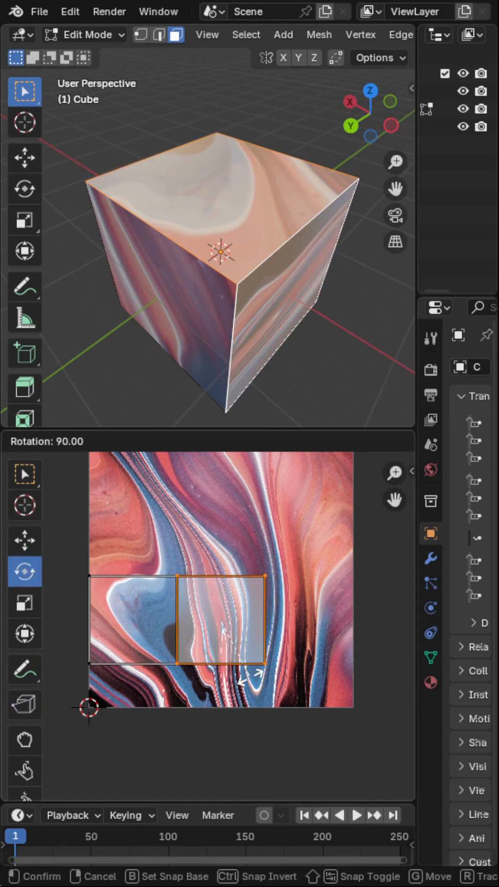